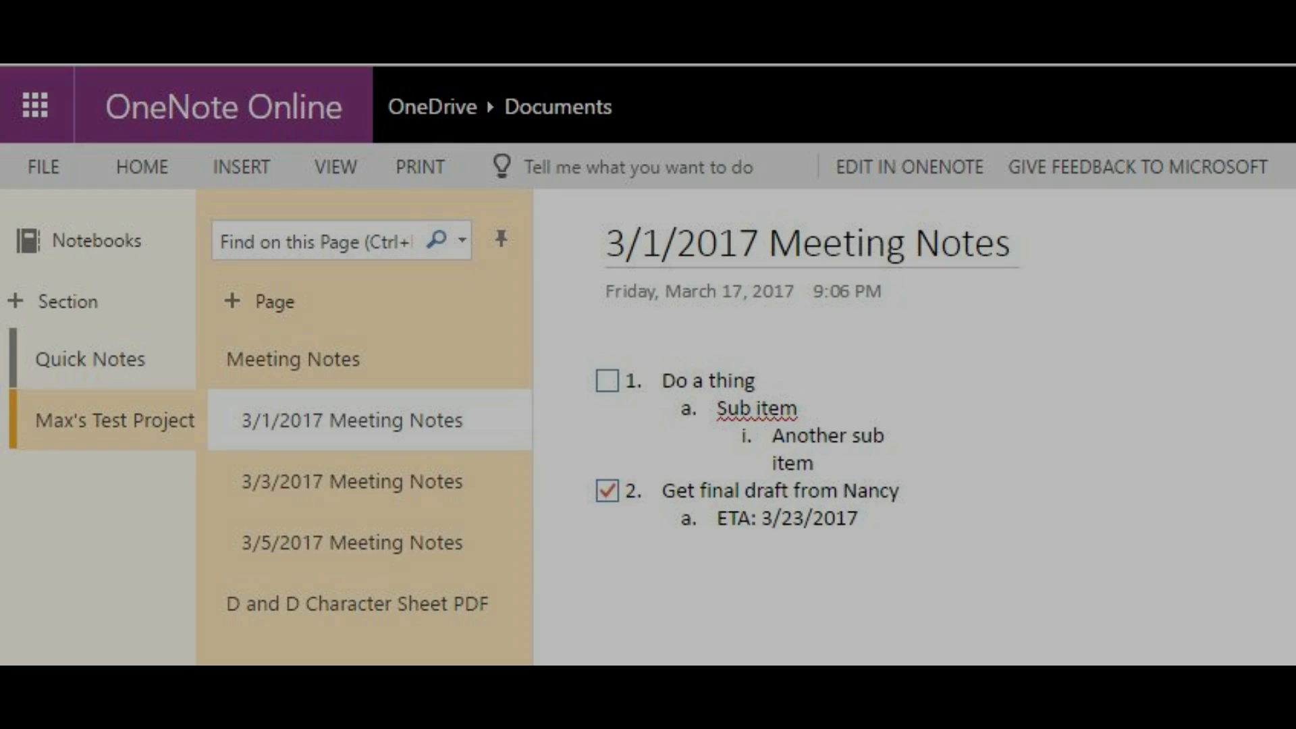
Step: Finish typing the To Do List tasks with their due-date sub-items ('final')
{"action": "type", "text": "finalize agreement with vendor"}
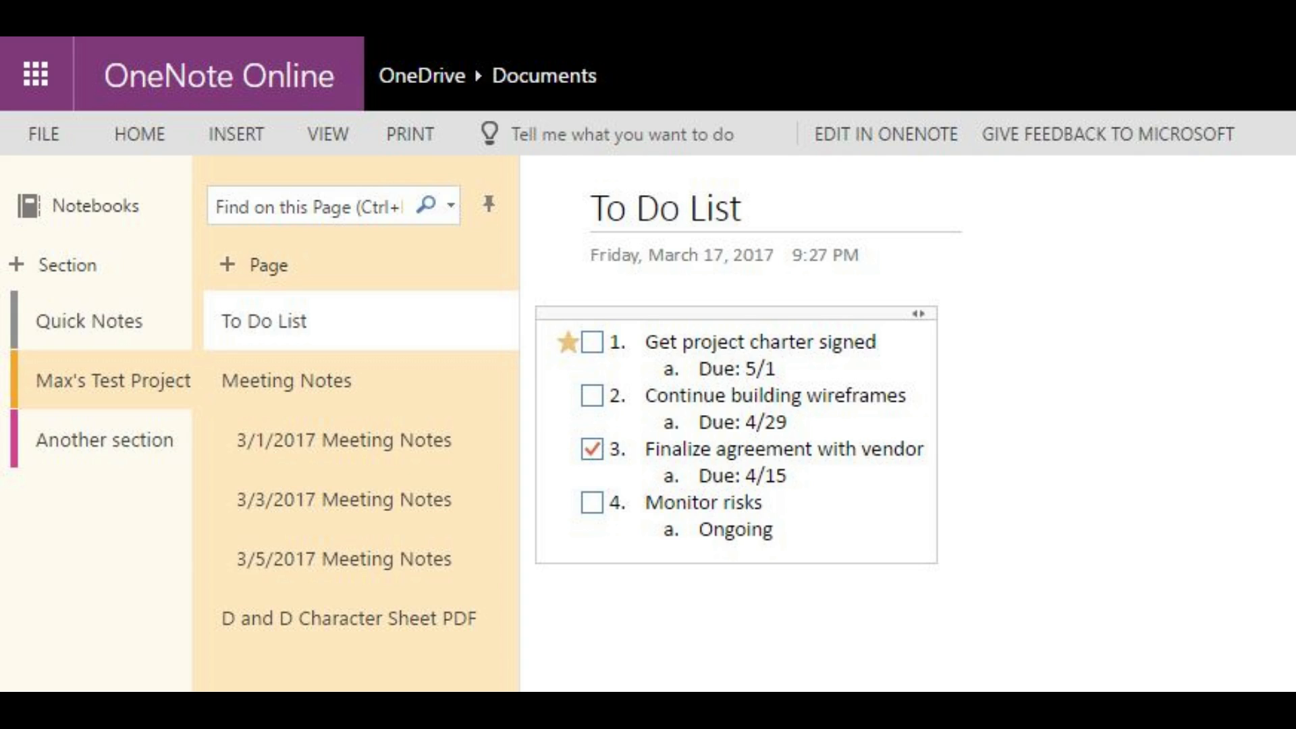
Step: Show the Insert ribbon on the 3/3/2017 Meeting Notes page for File Printout and File Attachment
{"action": "left_click", "coordinate": [342, 517]}
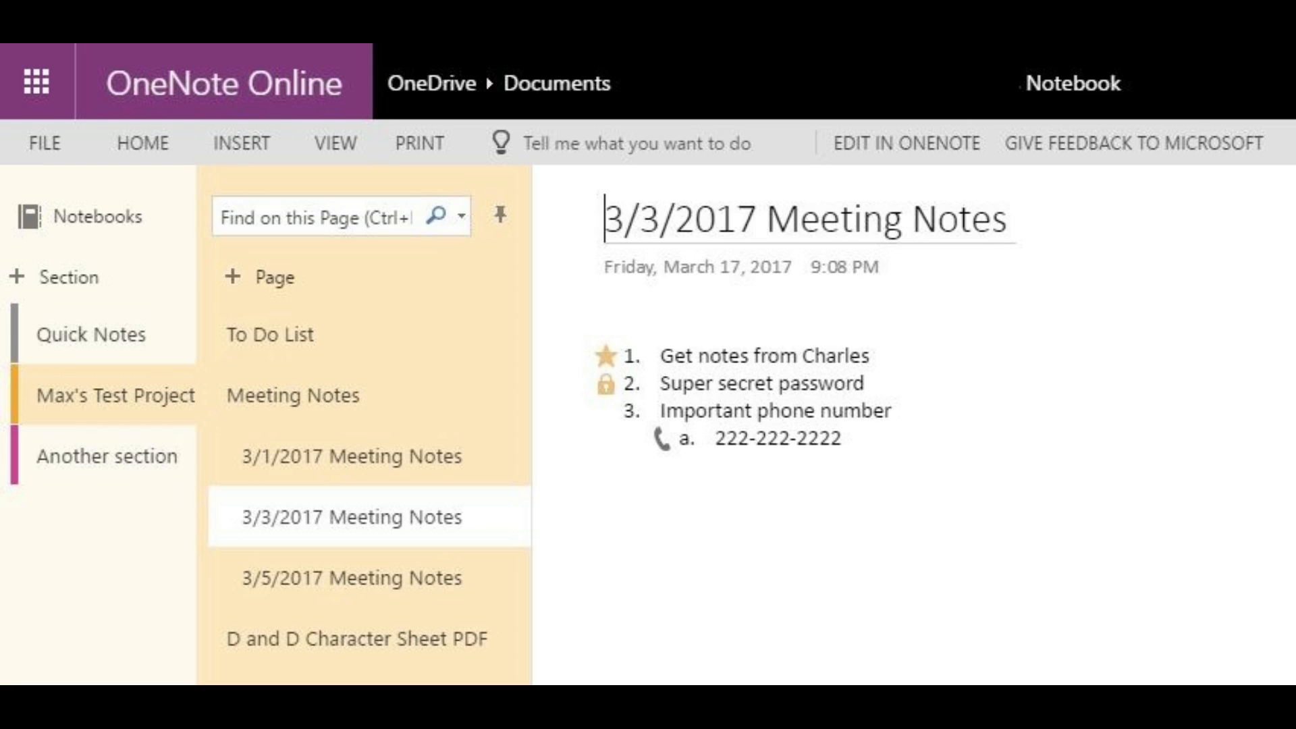
{"action": "left_click", "coordinate": [741, 113]}
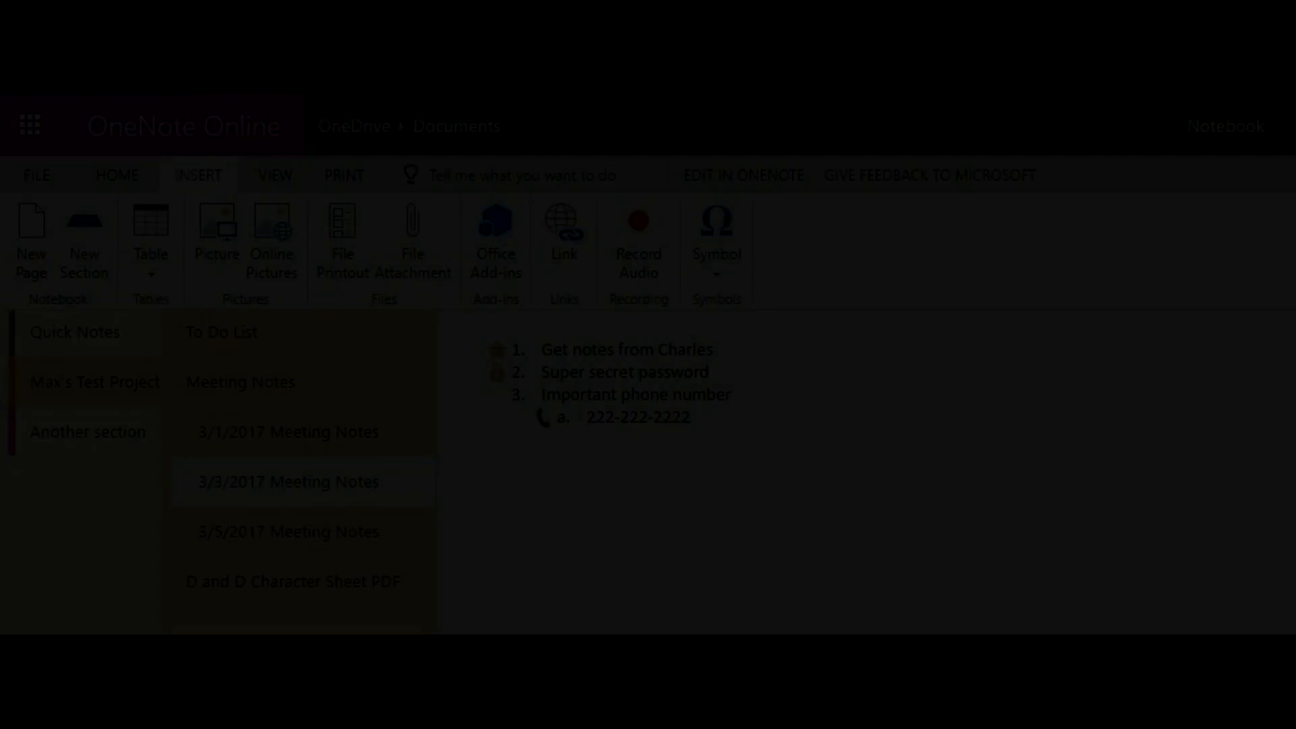
Step: Bring up the Invite people dialog via the Share button to share the notebook by e-mail
{"action": "left_click", "coordinate": [293, 580]}
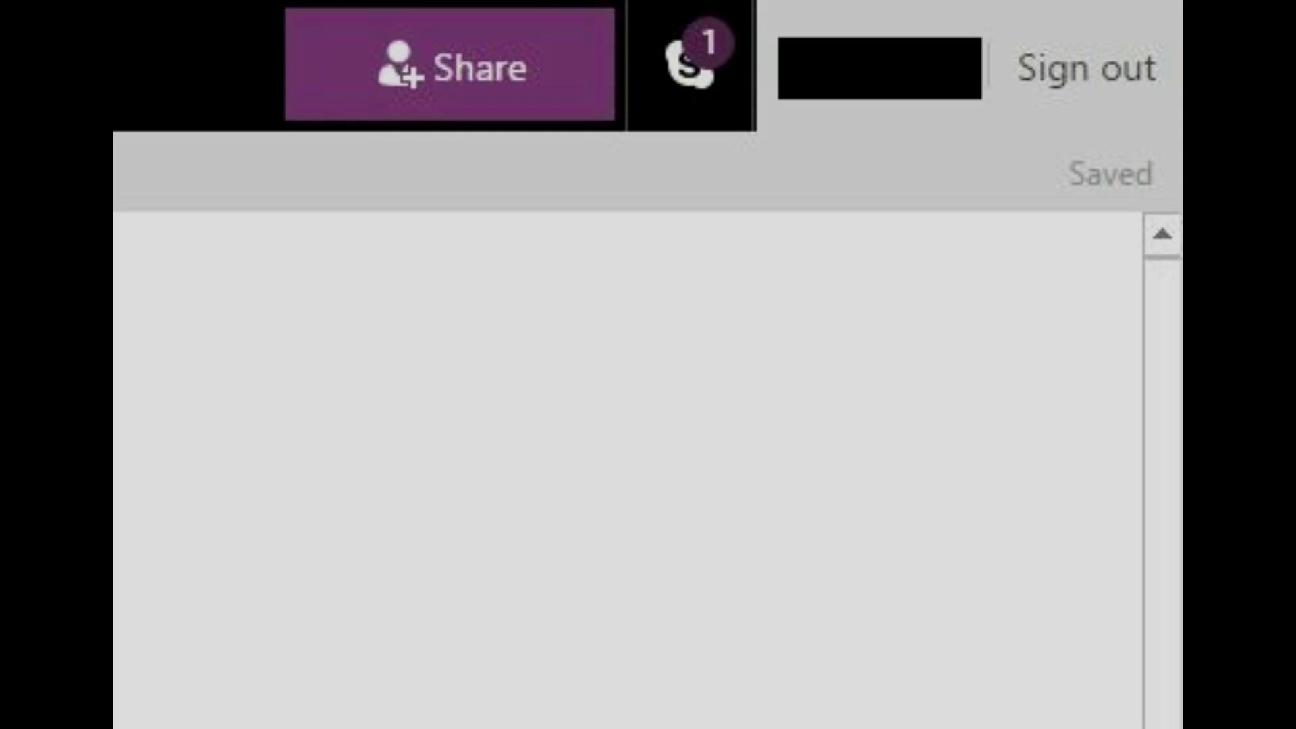
{"action": "left_click", "coordinate": [448, 64]}
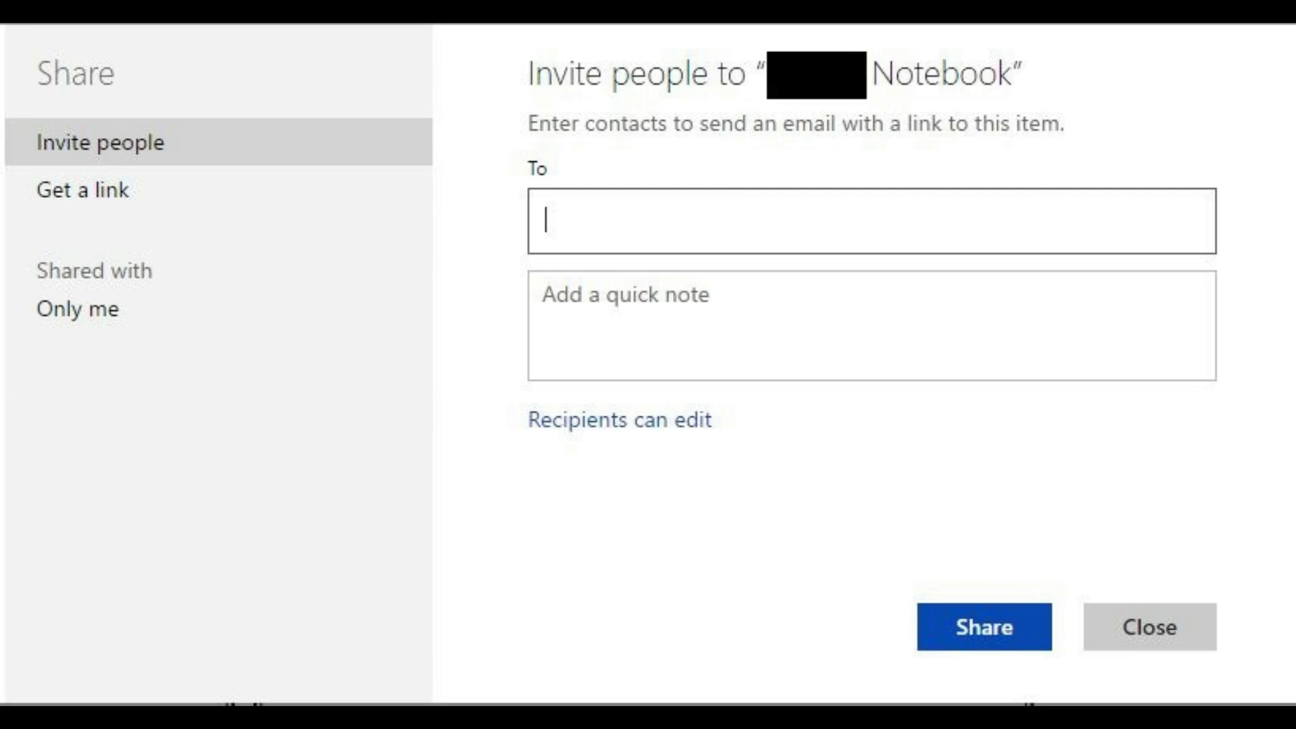